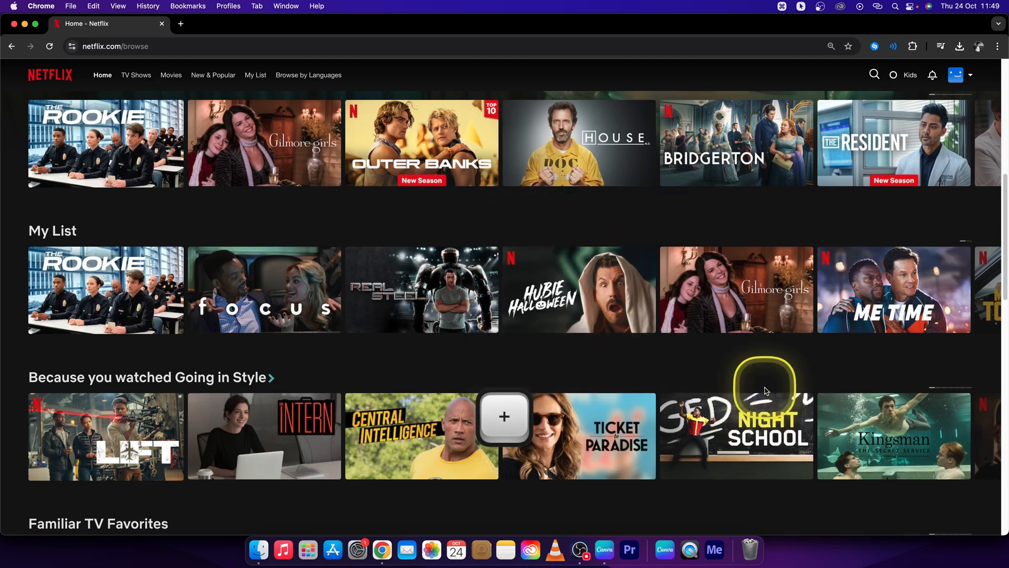
{"action": "mouse_move", "coordinate": [712, 384]}
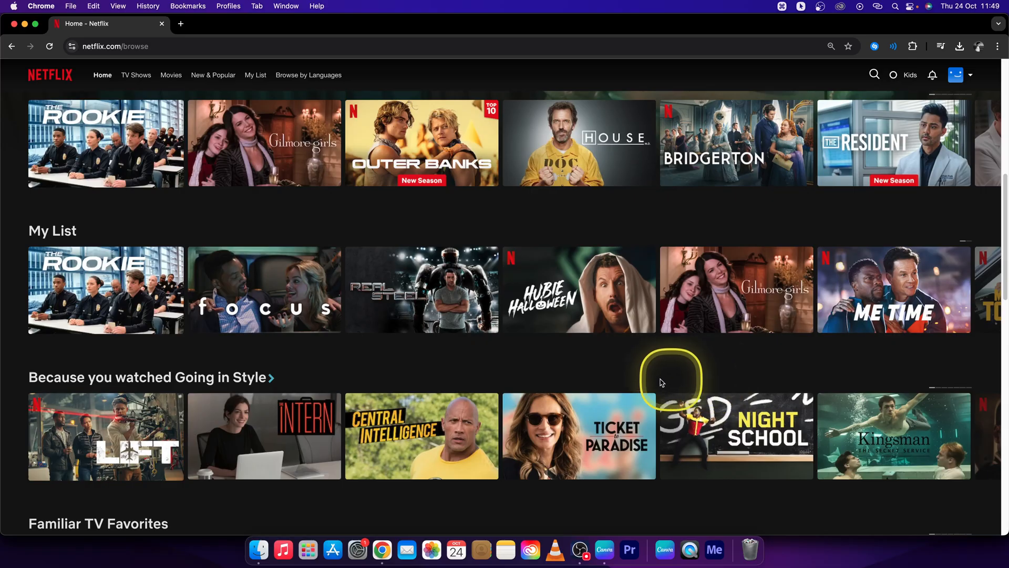
{"action": "mouse_move", "coordinate": [526, 357]}
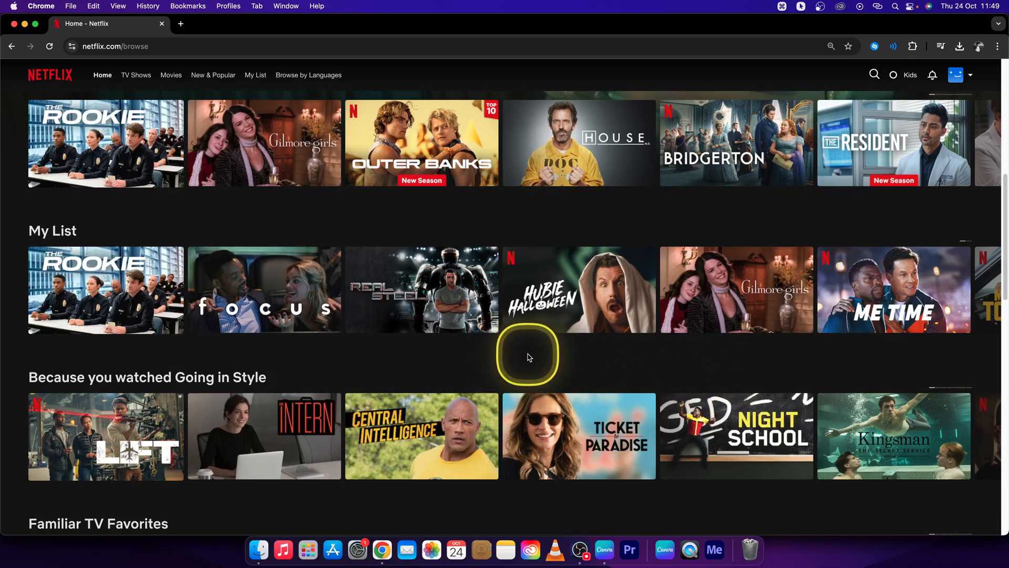
{"action": "mouse_move", "coordinate": [455, 375]}
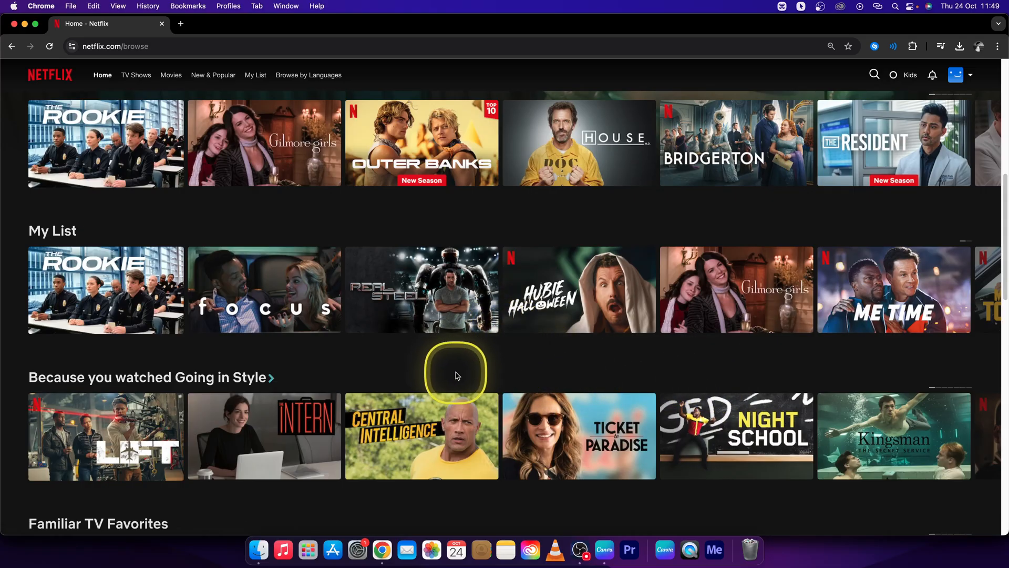
{"action": "mouse_move", "coordinate": [519, 273]}
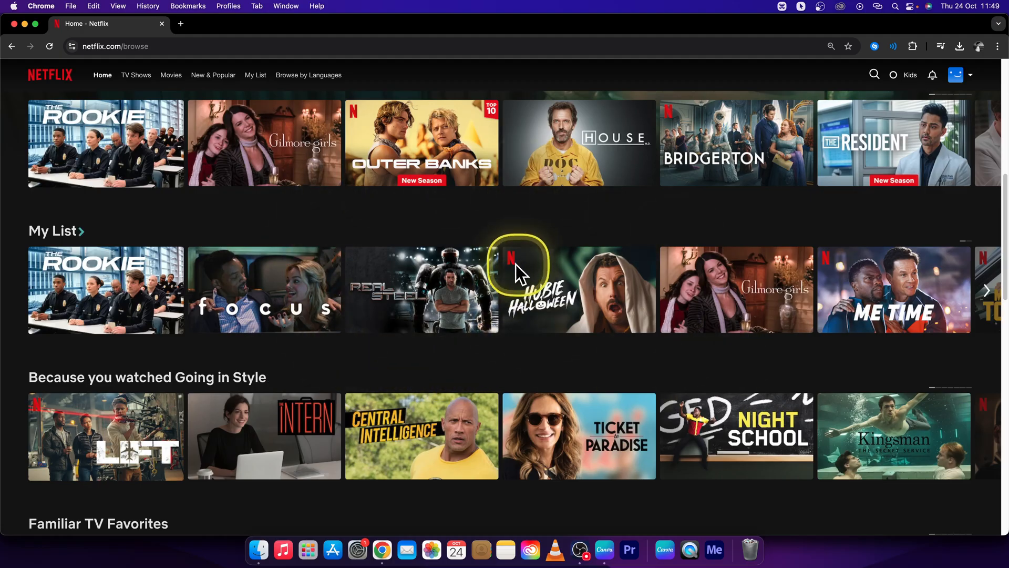
{"action": "mouse_move", "coordinate": [264, 289]}
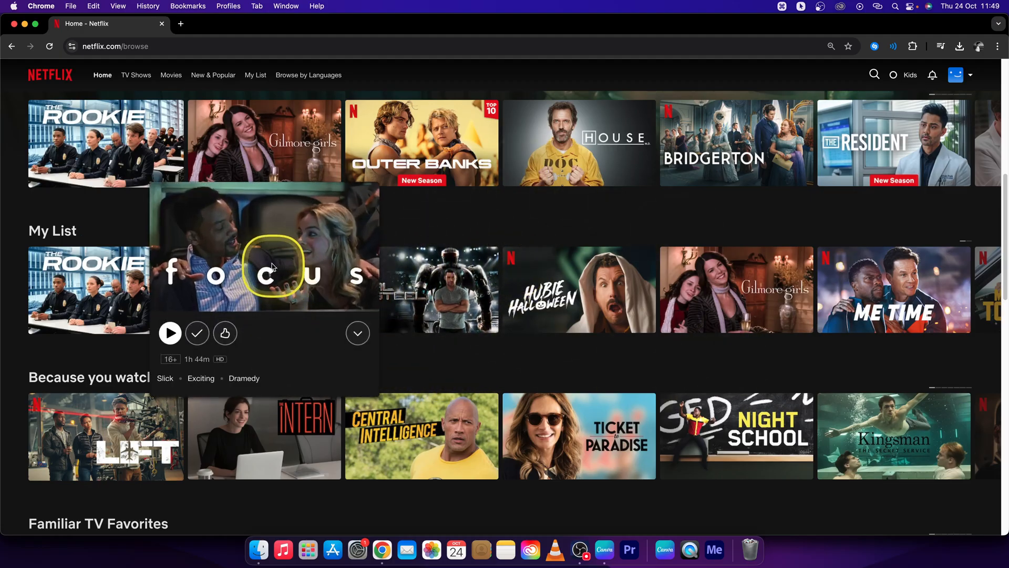
Go from the profile menu to Account and into Manage membership for the Standard plan
{"action": "scroll", "scroll_direction": "up", "scroll_amount": 3}
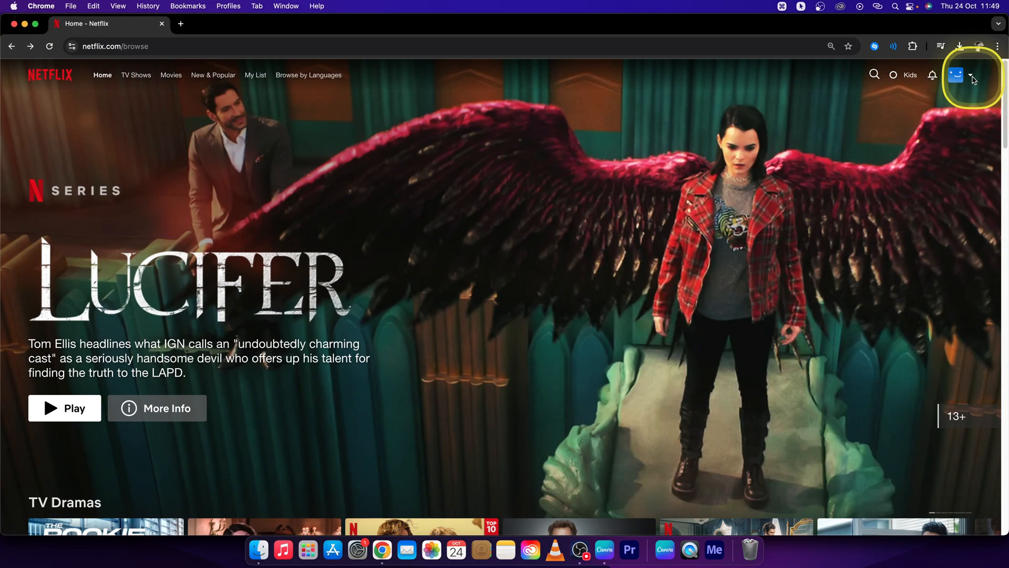
{"action": "left_click", "coordinate": [972, 74]}
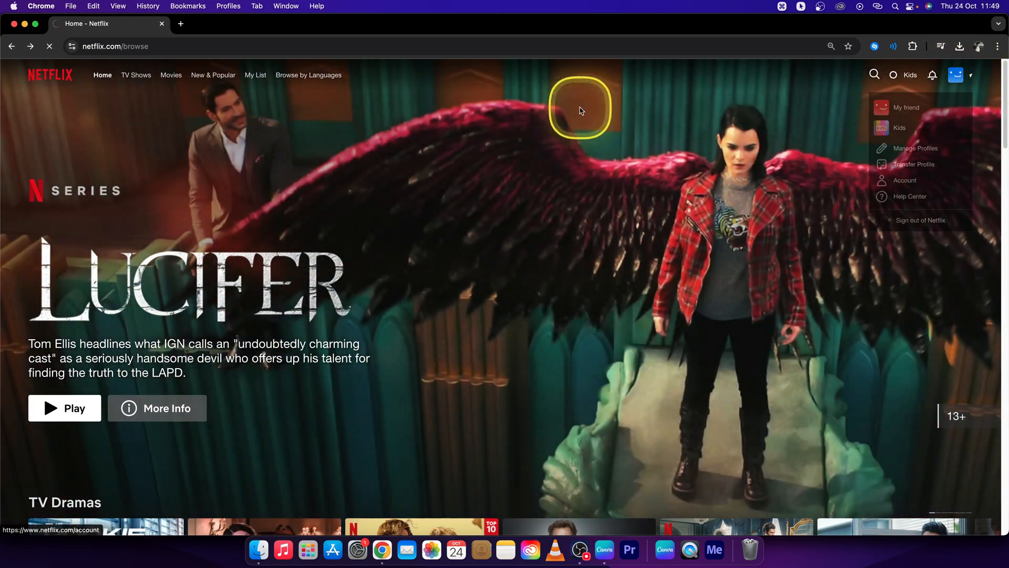
{"action": "left_click", "coordinate": [904, 182]}
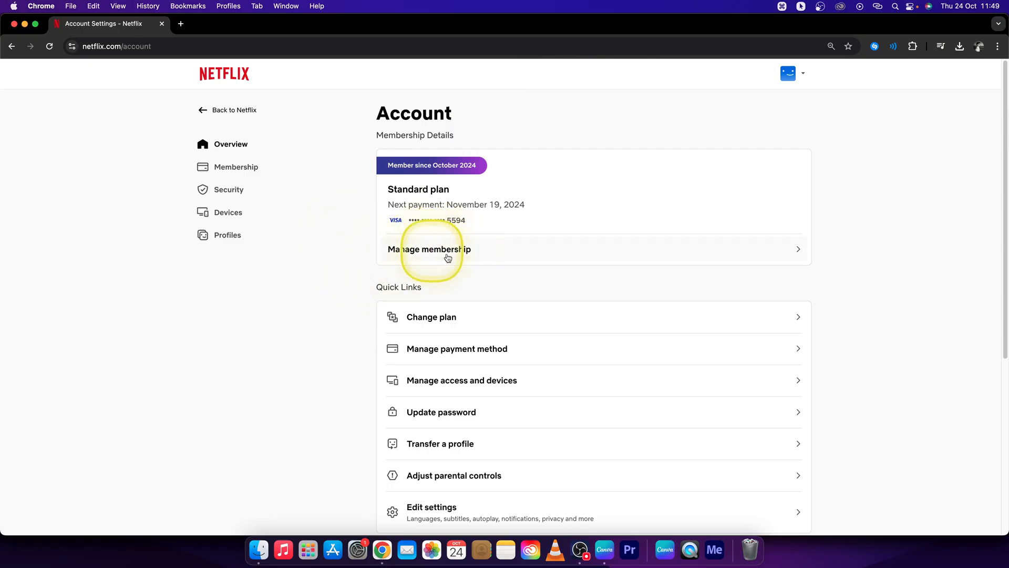
{"action": "mouse_move", "coordinate": [481, 253]}
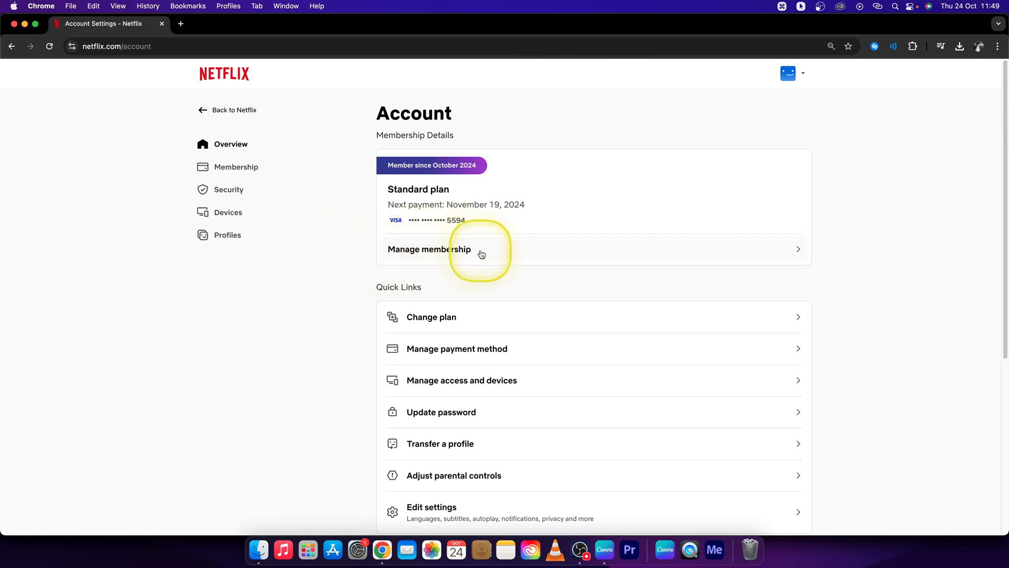
{"action": "left_click", "coordinate": [429, 249]}
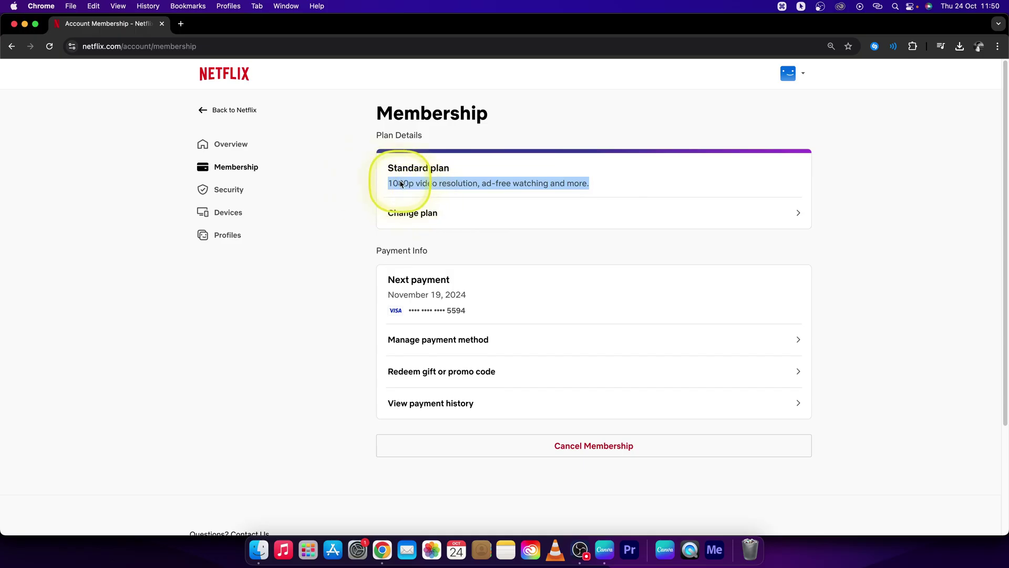
{"action": "mouse_move", "coordinate": [409, 223]}
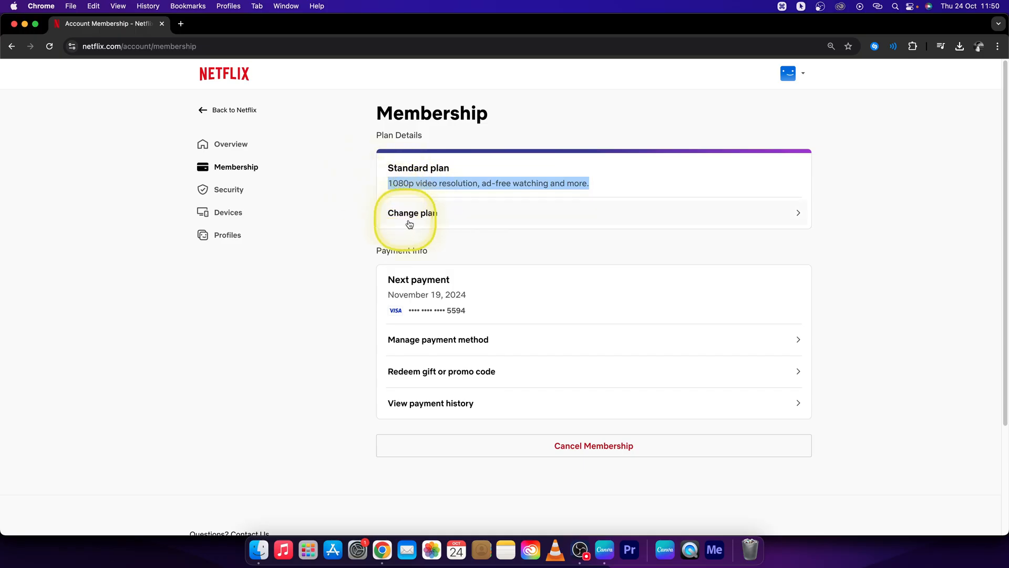
Proceed to Change plan from the Standard membership details page
{"action": "left_click", "coordinate": [413, 213]}
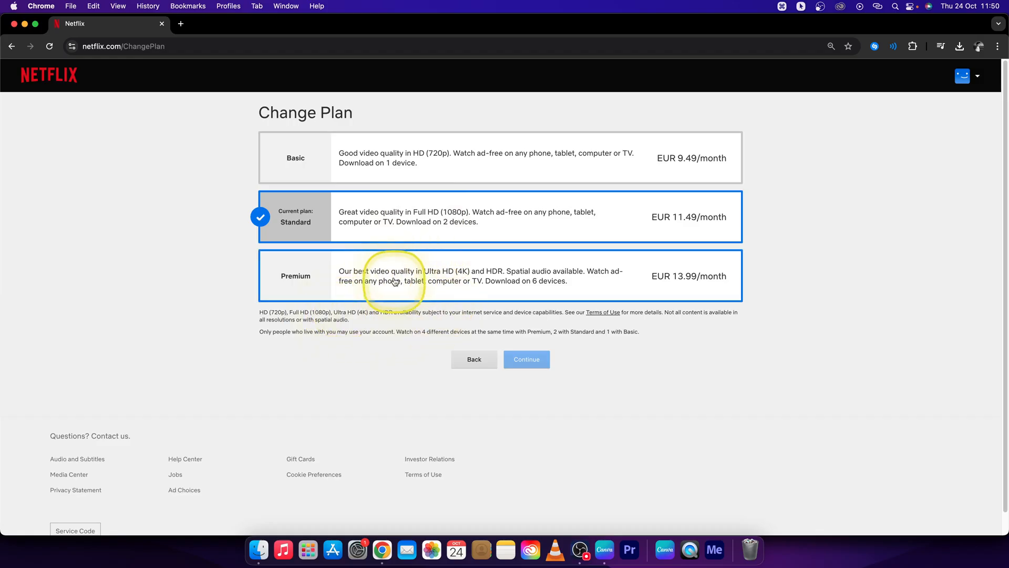
{"action": "mouse_move", "coordinate": [310, 290]}
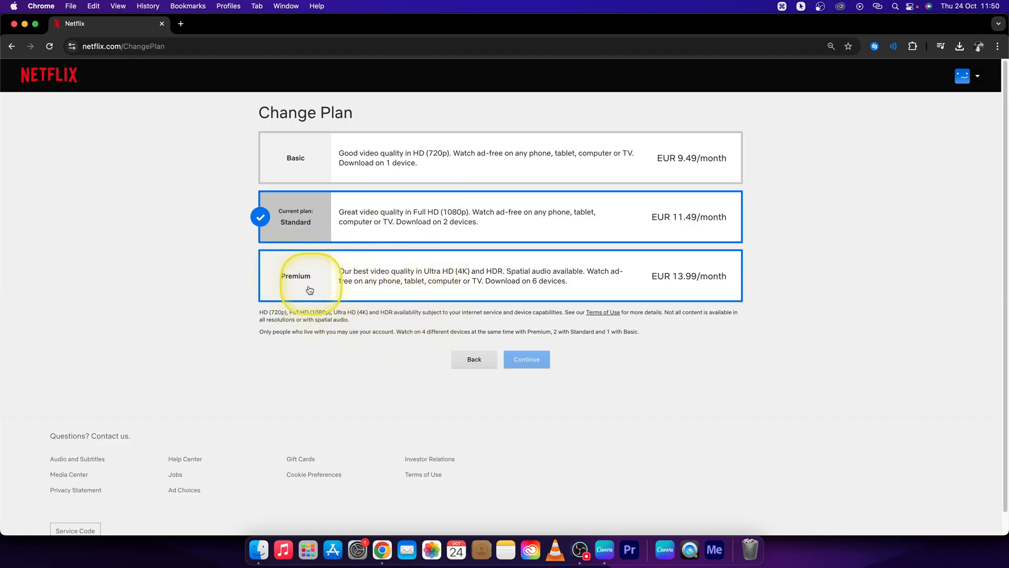
{"action": "mouse_move", "coordinate": [695, 281]}
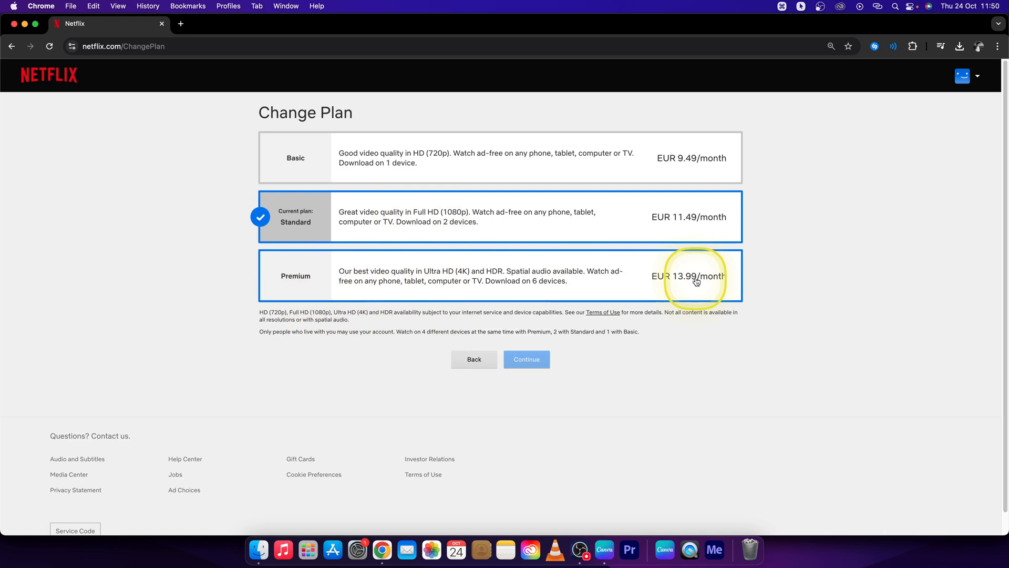
{"action": "mouse_move", "coordinate": [481, 286]}
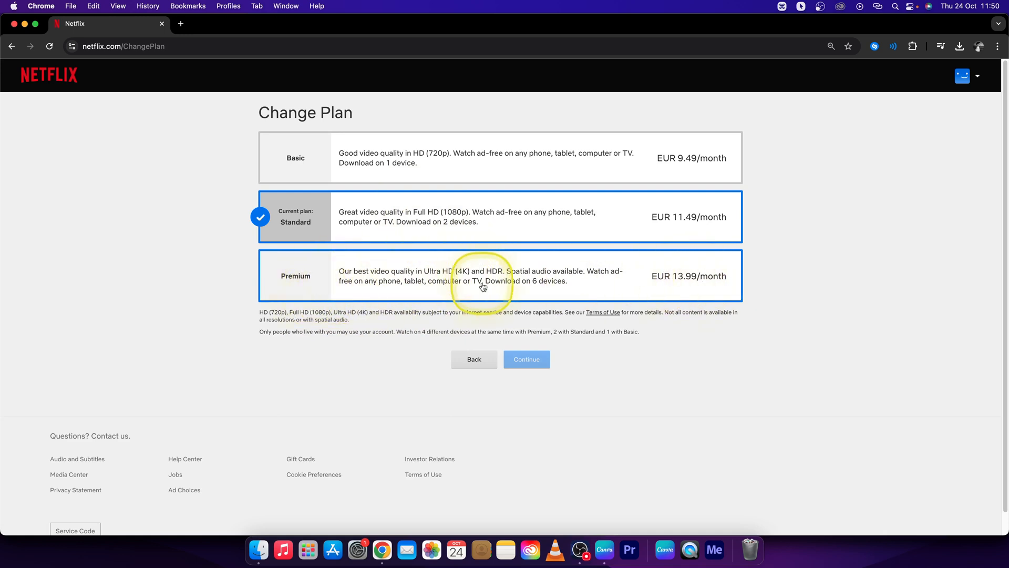
{"action": "mouse_move", "coordinate": [208, 274]}
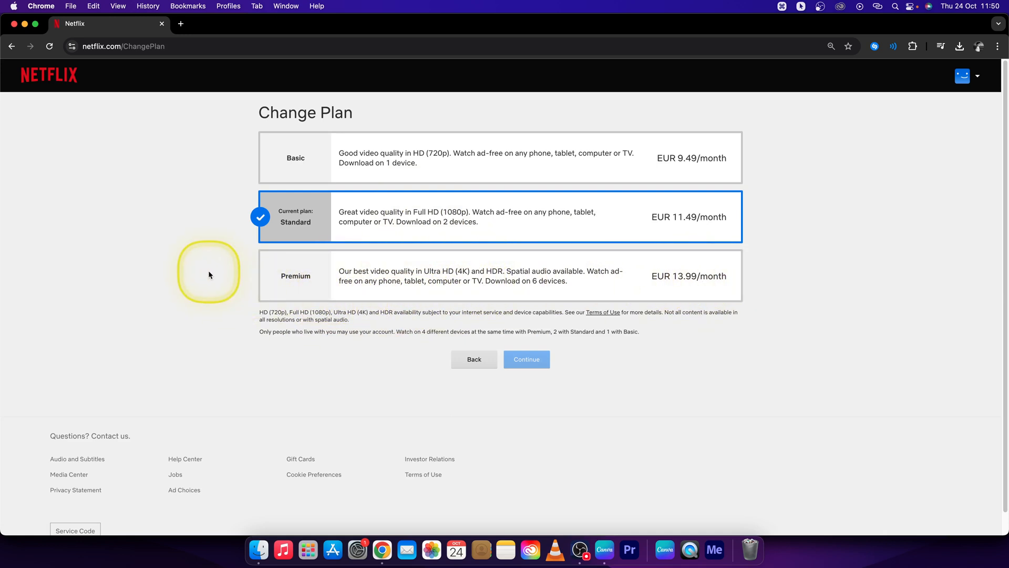
{"action": "mouse_move", "coordinate": [167, 285]}
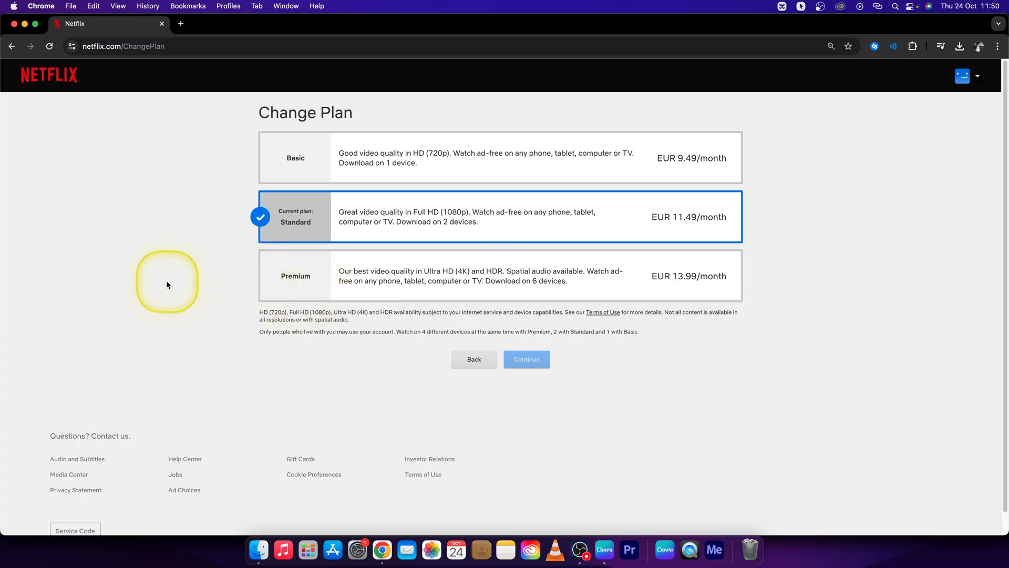